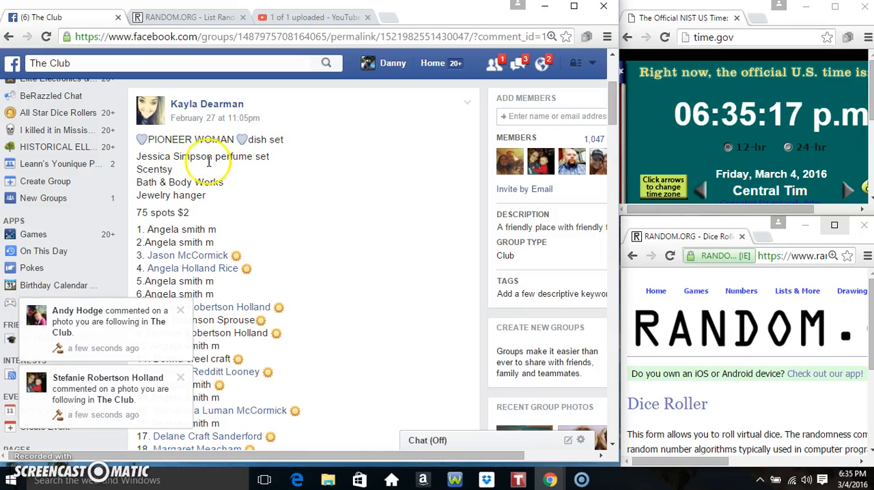
{"action": "mouse_move", "coordinate": [213, 183]}
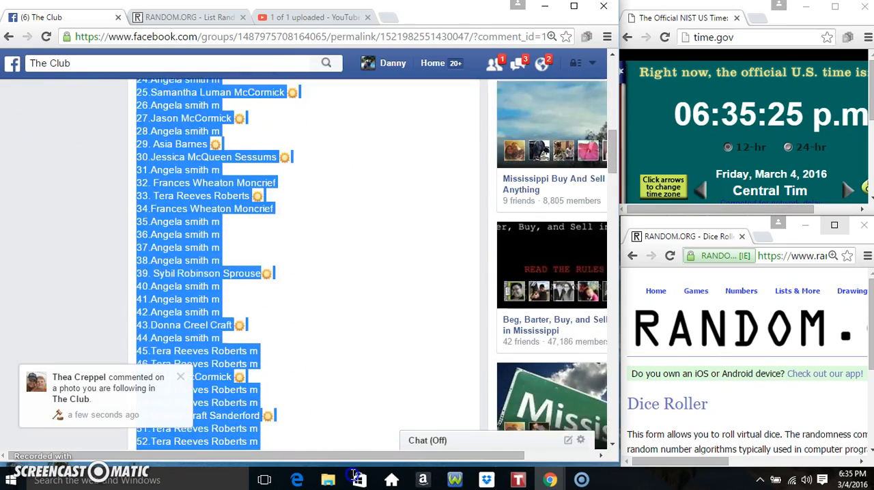
Scroll down the group post's numbered raffle list to the comments.
{"action": "scroll", "scroll_direction": "down", "scroll_amount": 3}
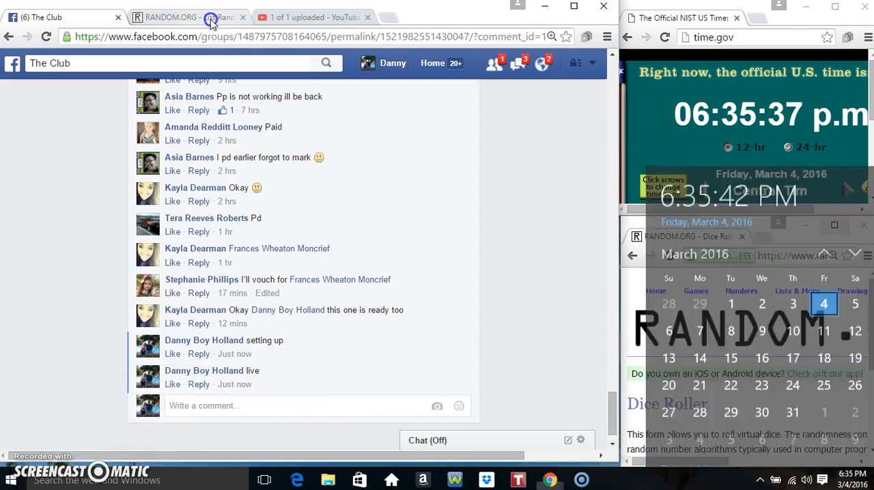
Switch to the List Randomizer with the pasted raffle names and roll the two virtual dice.
{"action": "left_click", "coordinate": [185, 17]}
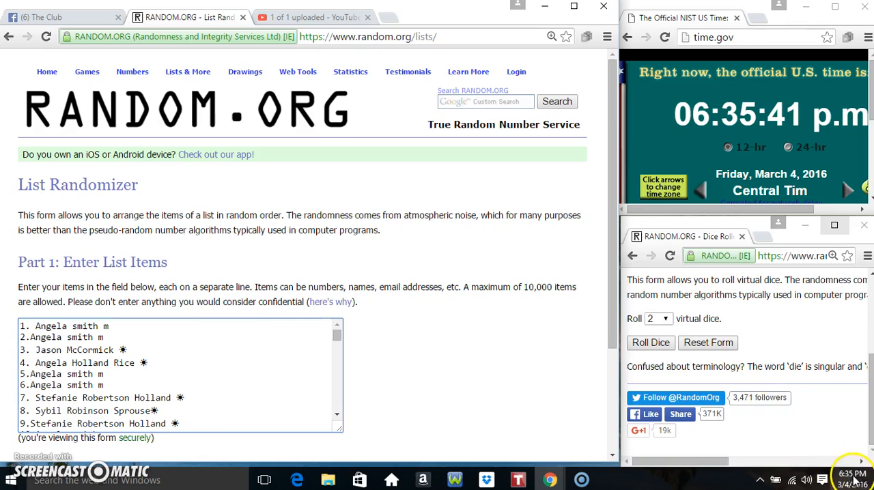
{"action": "left_click", "coordinate": [647, 343]}
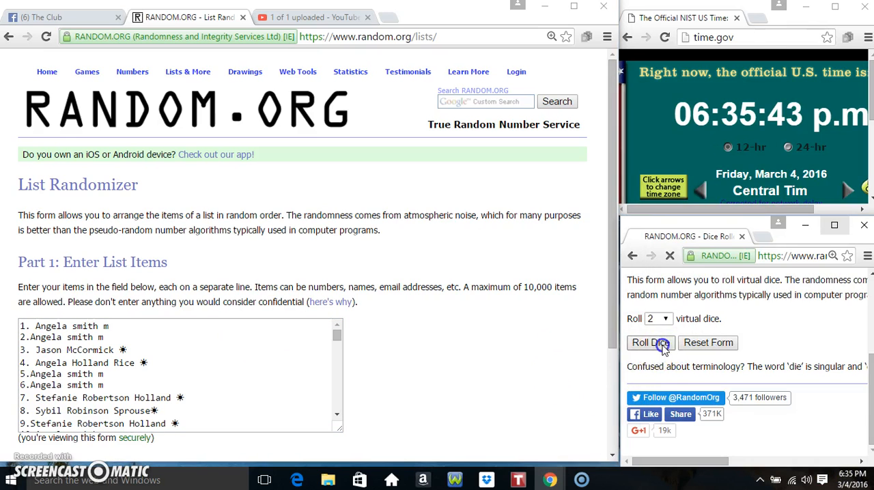
{"action": "left_click", "coordinate": [647, 343]}
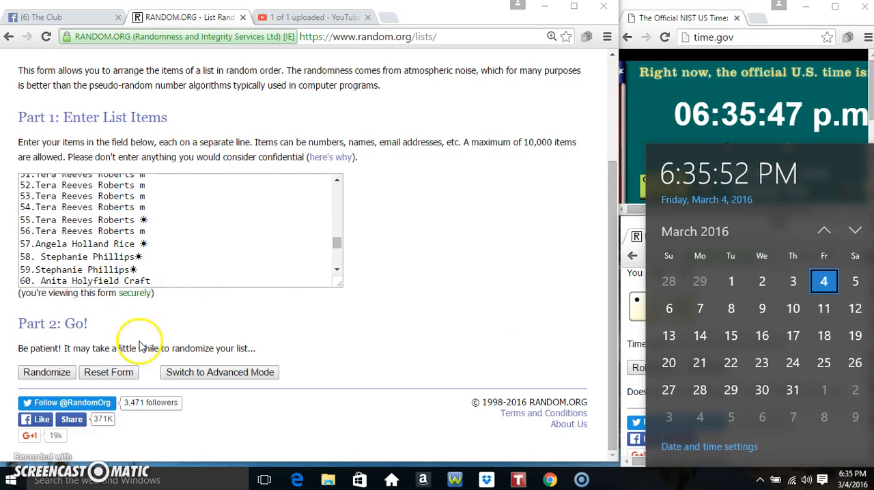
Randomize the 75-name raffle list seven times, leaving the winning name at the top.
{"action": "left_click", "coordinate": [46, 371]}
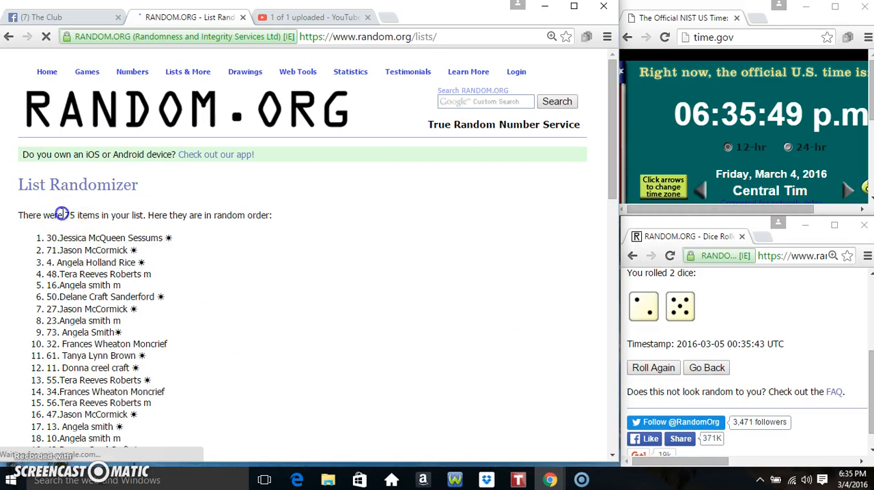
{"action": "scroll", "scroll_direction": "down", "scroll_amount": 3}
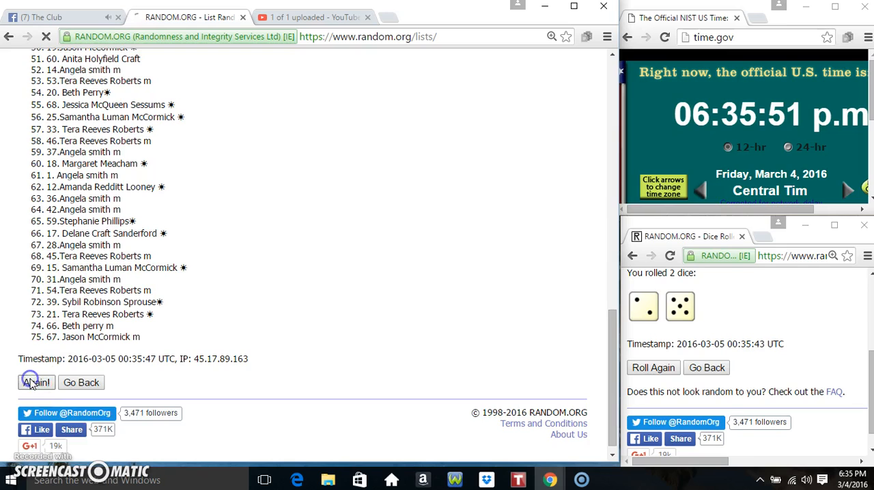
{"action": "left_click", "coordinate": [36, 382]}
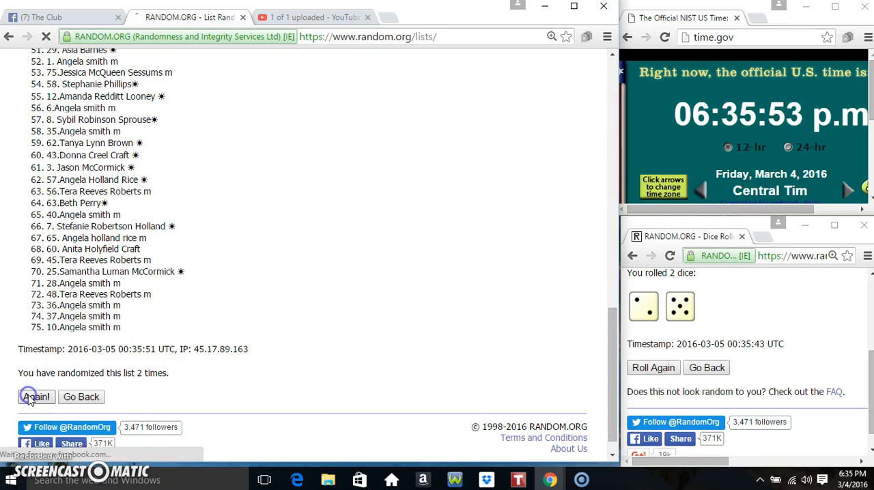
{"action": "left_click", "coordinate": [32, 396]}
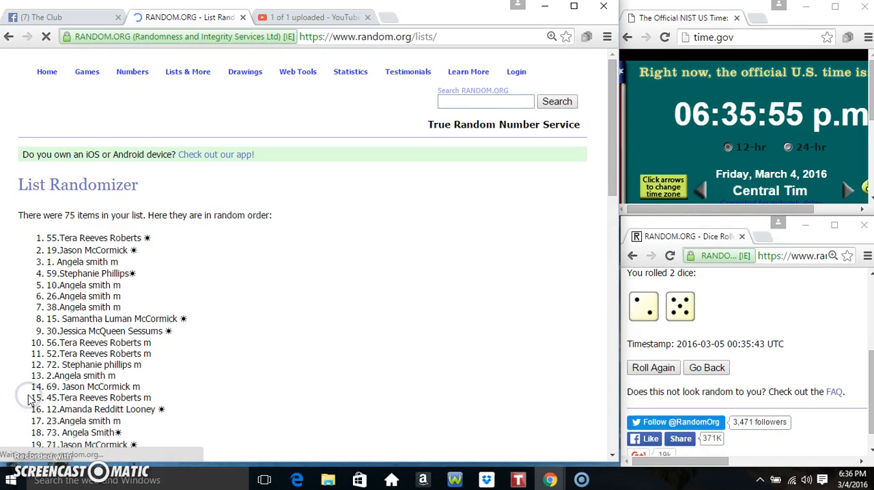
{"action": "scroll", "scroll_direction": "down", "scroll_amount": 3}
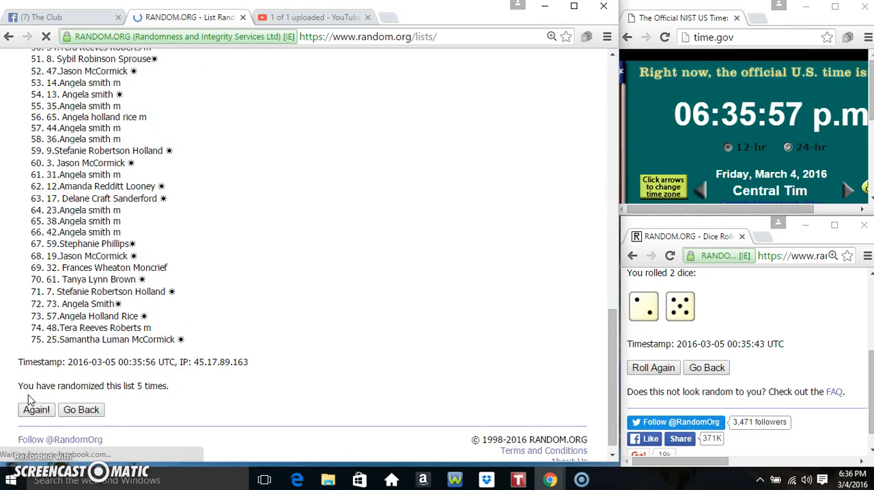
{"action": "left_click", "coordinate": [36, 410]}
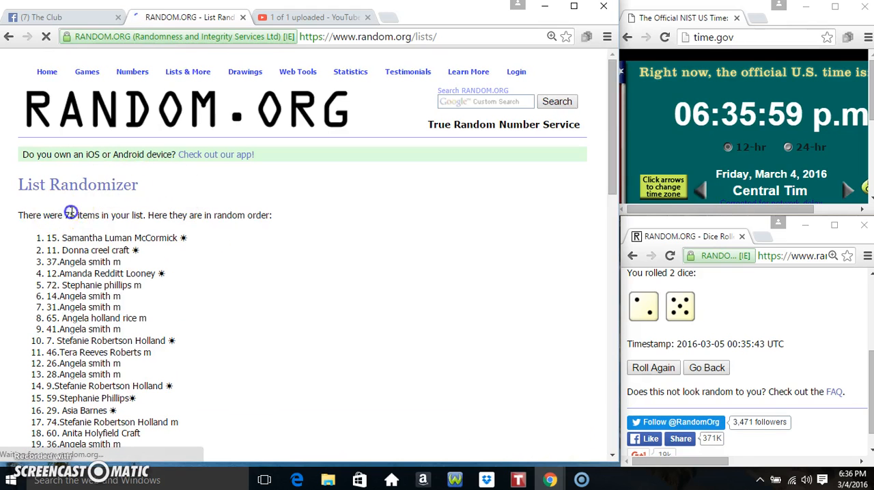
{"action": "scroll", "scroll_direction": "down", "scroll_amount": 3}
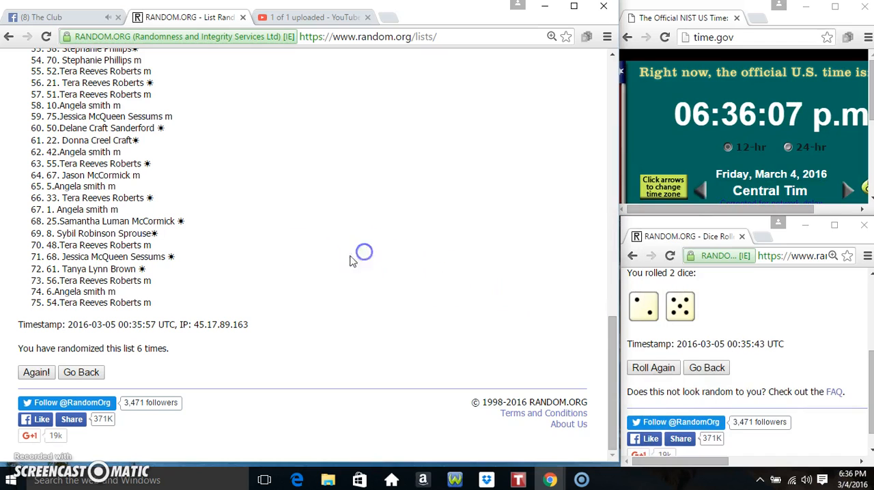
{"action": "left_click", "coordinate": [35, 372]}
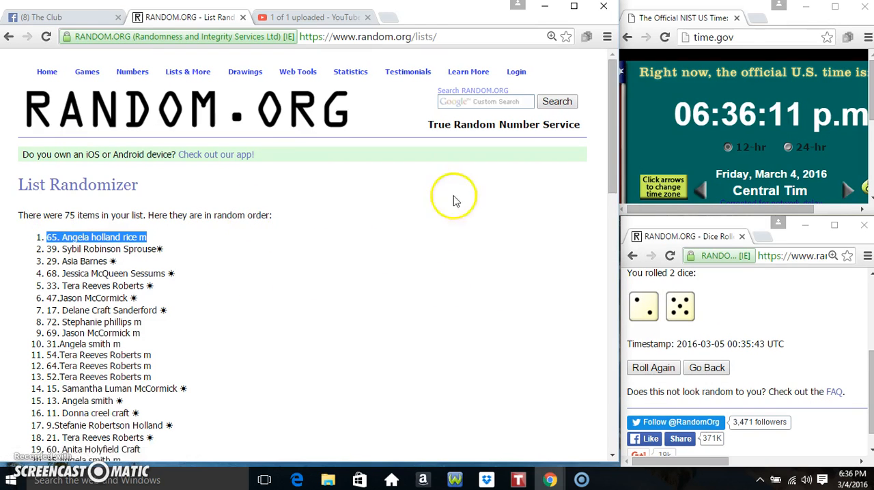
{"action": "scroll", "scroll_direction": "down", "scroll_amount": 3}
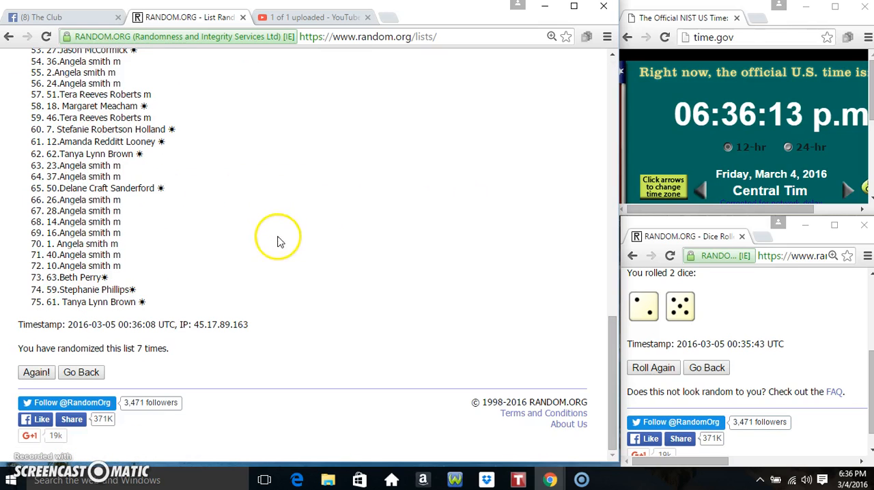